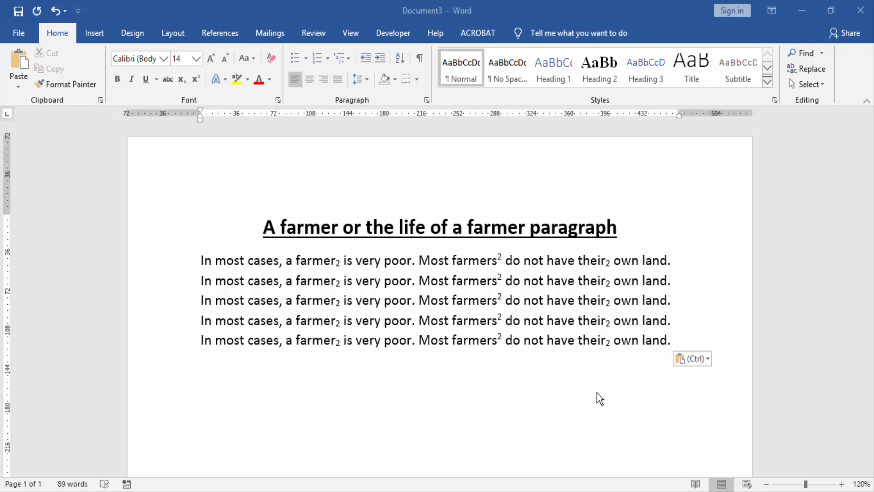
mouse_move(559, 306)
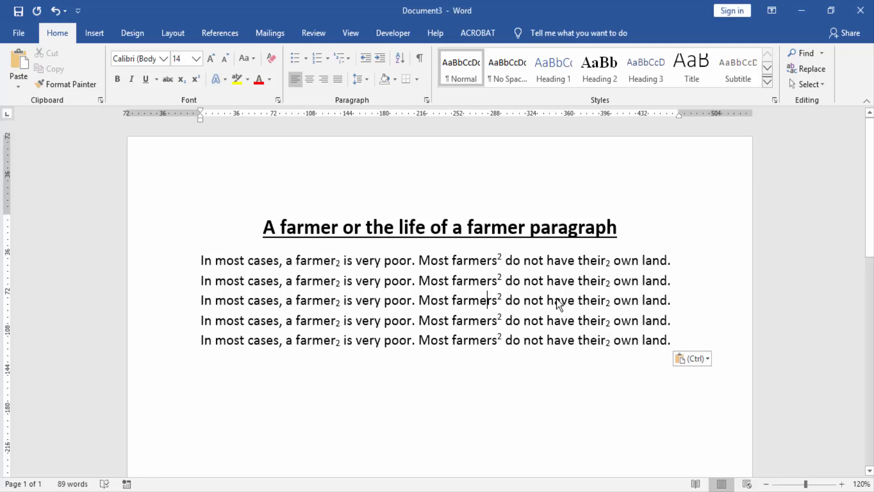
mouse_move(557, 306)
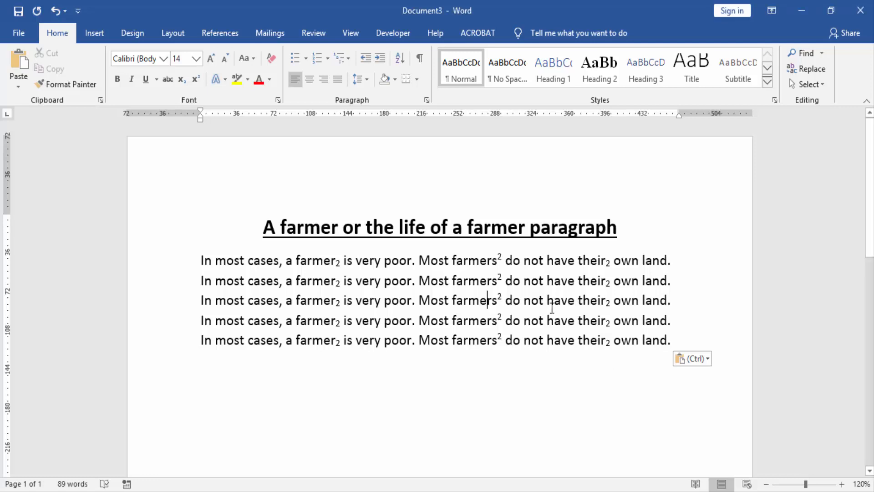
mouse_move(537, 286)
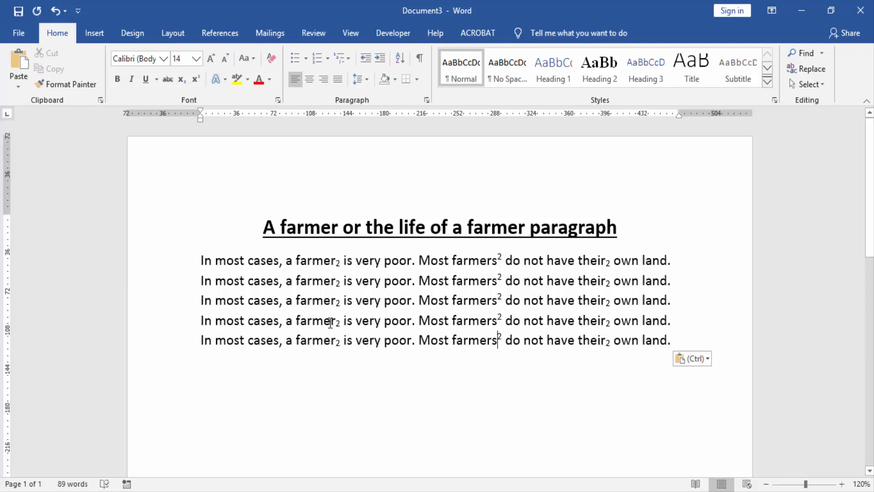
mouse_move(338, 280)
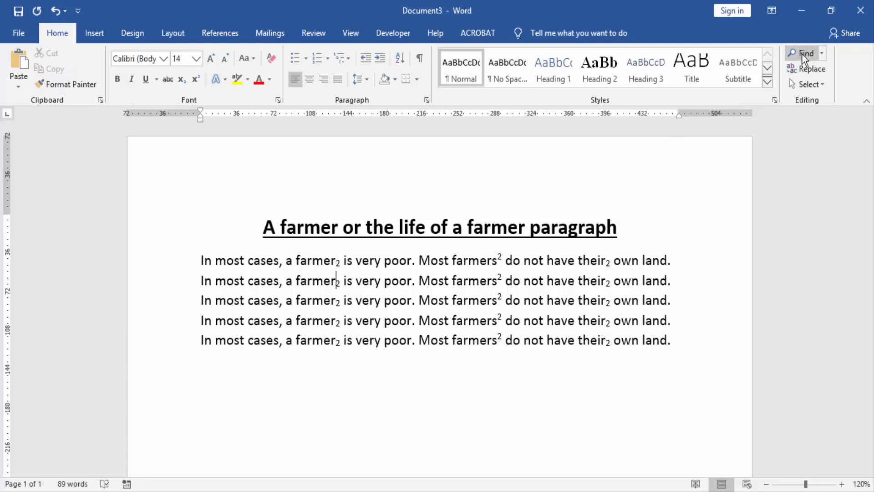
Search the document for '2' in the Navigation pane, then dismiss the results.
left_click(805, 53)
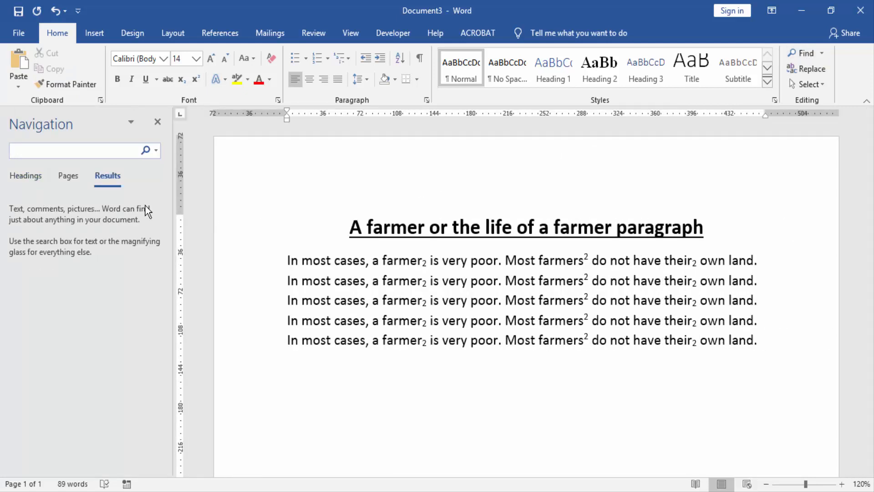
type("2")
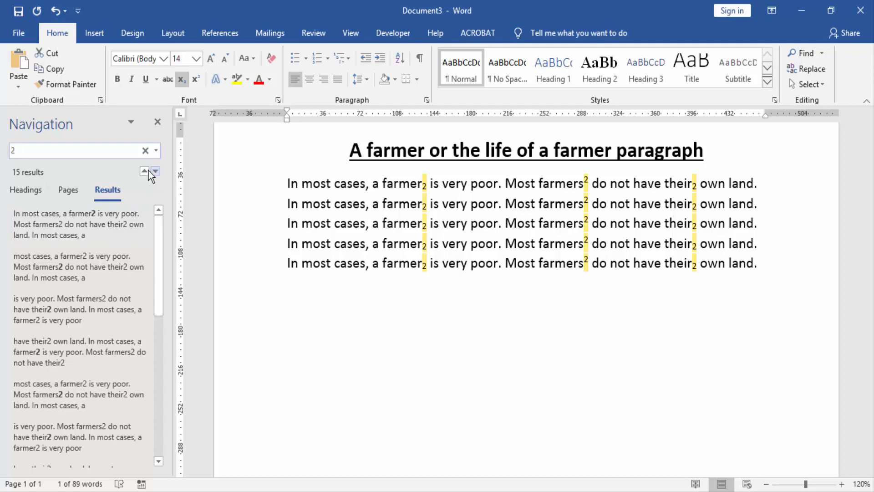
left_click(158, 121)
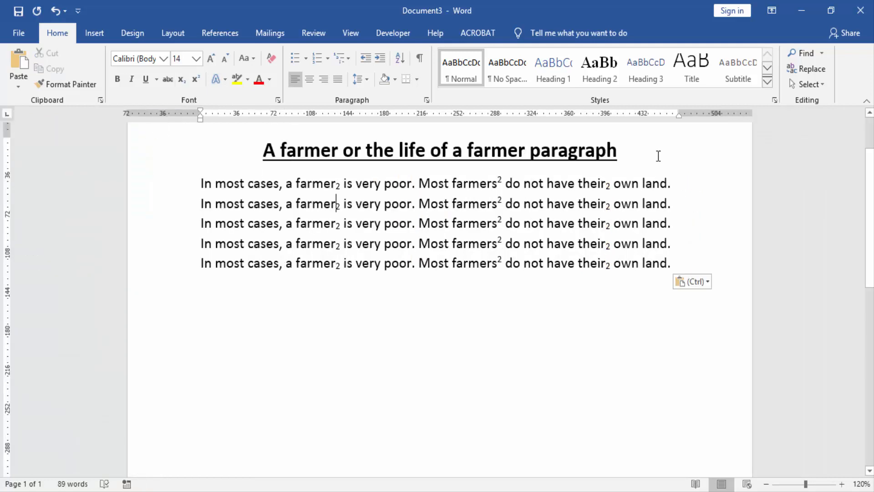
Replace every '2' with '10' using Replace All, giving 15 replacements.
left_click(807, 69)
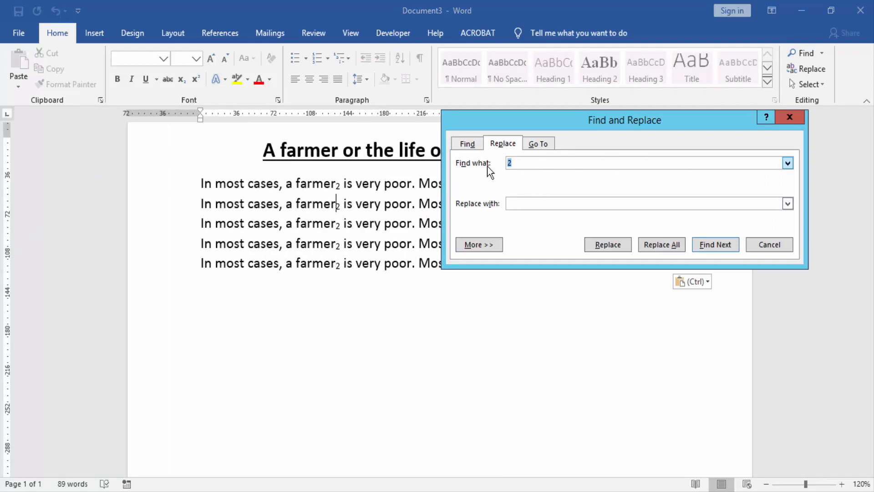
mouse_move(533, 167)
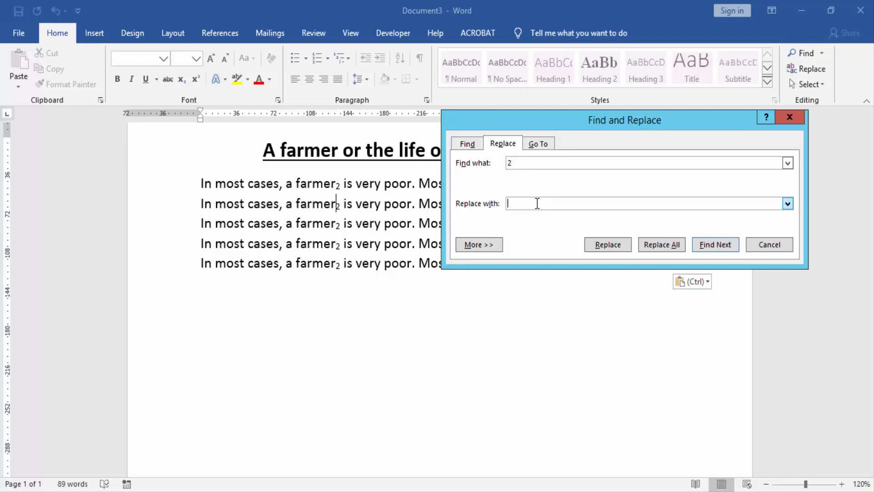
type("10")
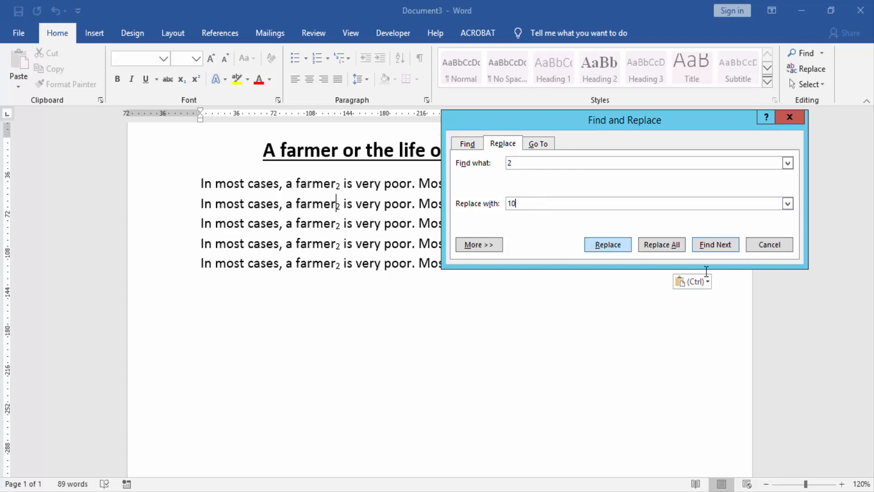
left_click(661, 244)
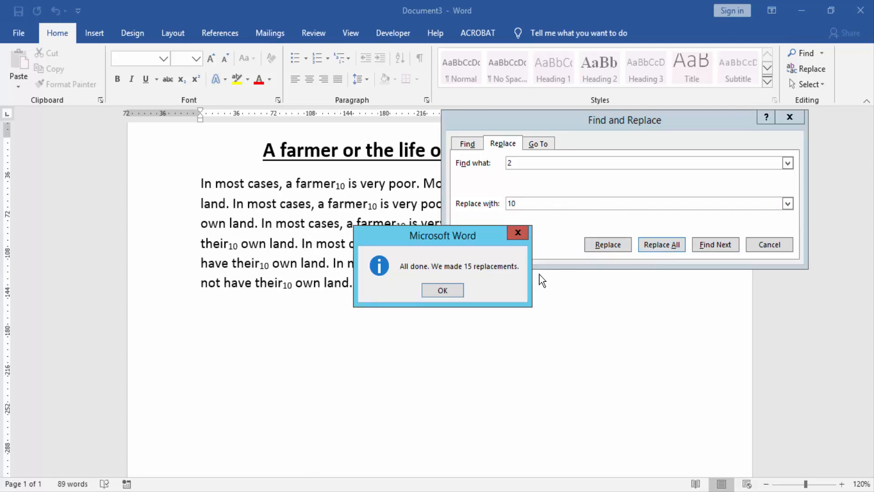
Dismiss the 15-replacements confirmation and close the Find and Replace dialog.
left_click(442, 290)
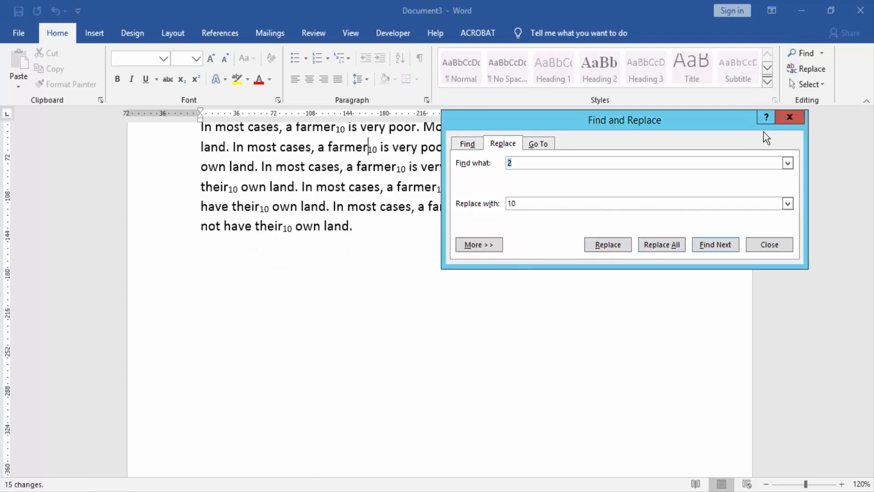
left_click(769, 244)
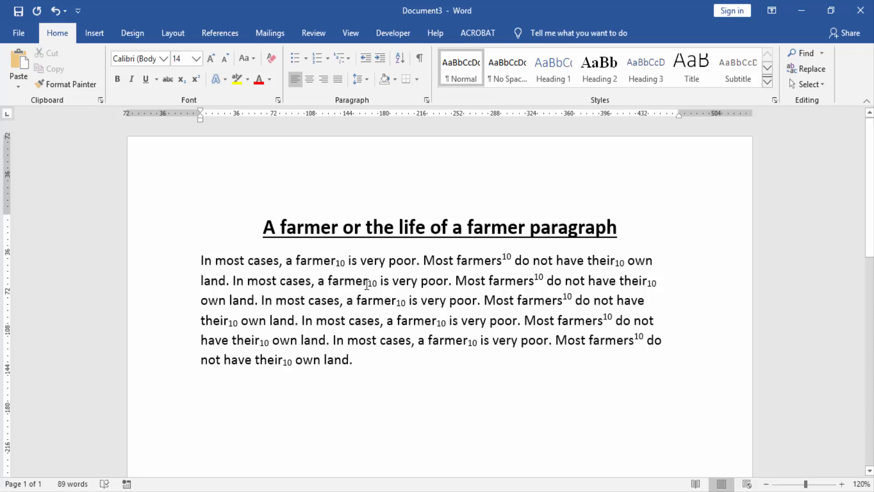
mouse_move(501, 256)
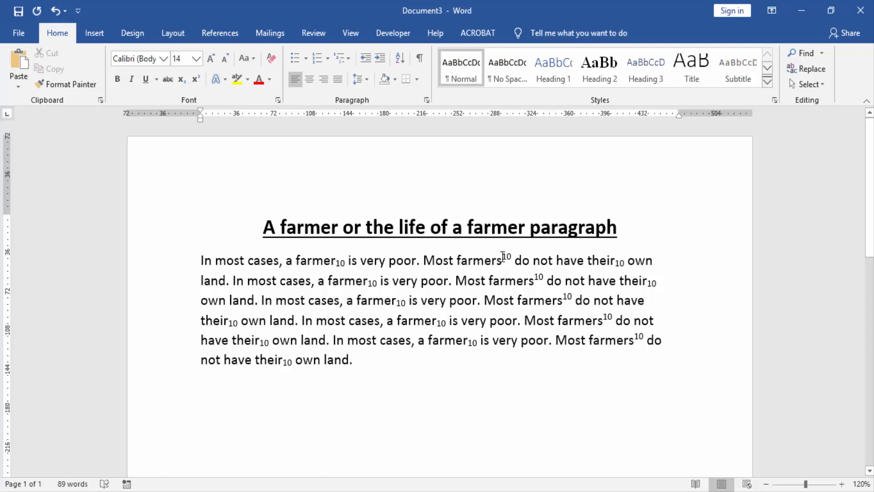